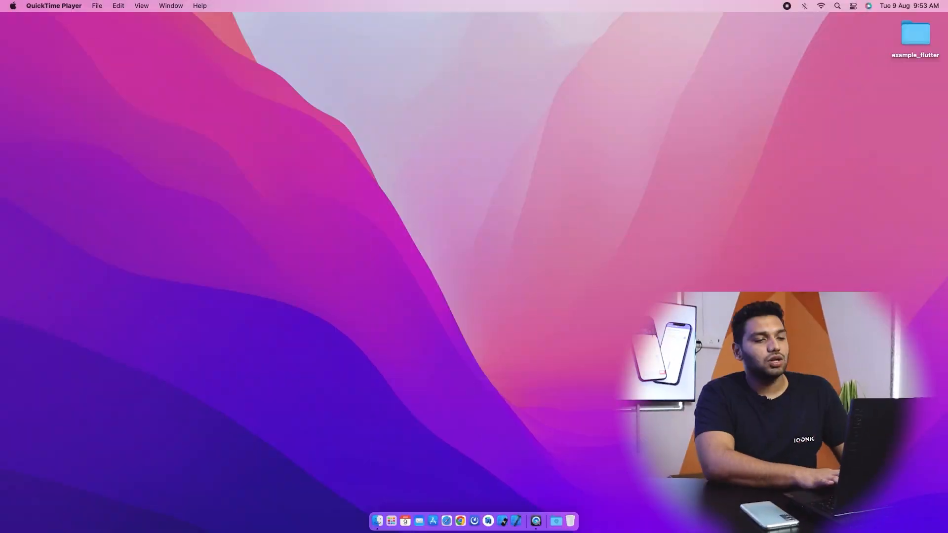
Step: Launch Android Studio and open Desktop/example_flutter/android as a project
{"action": "left_click", "coordinate": [503, 521]}
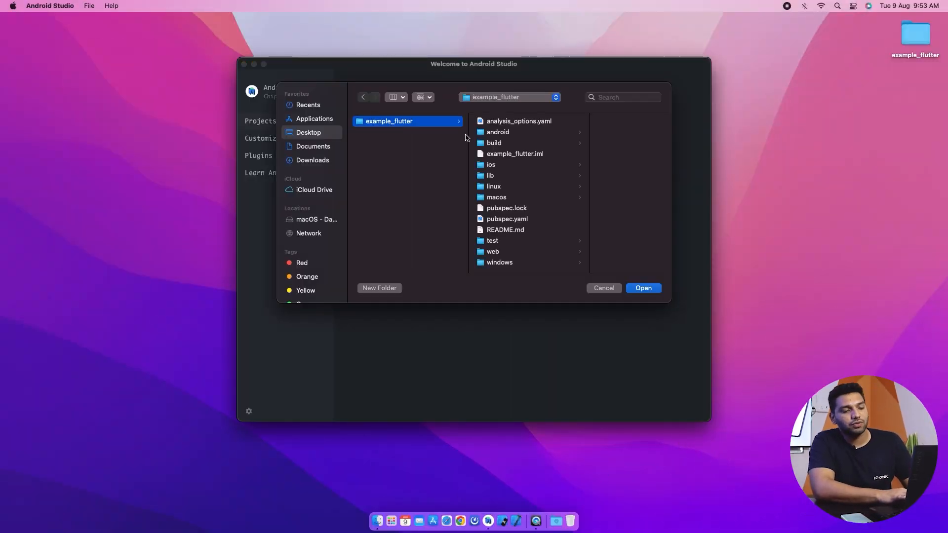
{"action": "left_click", "coordinate": [497, 132]}
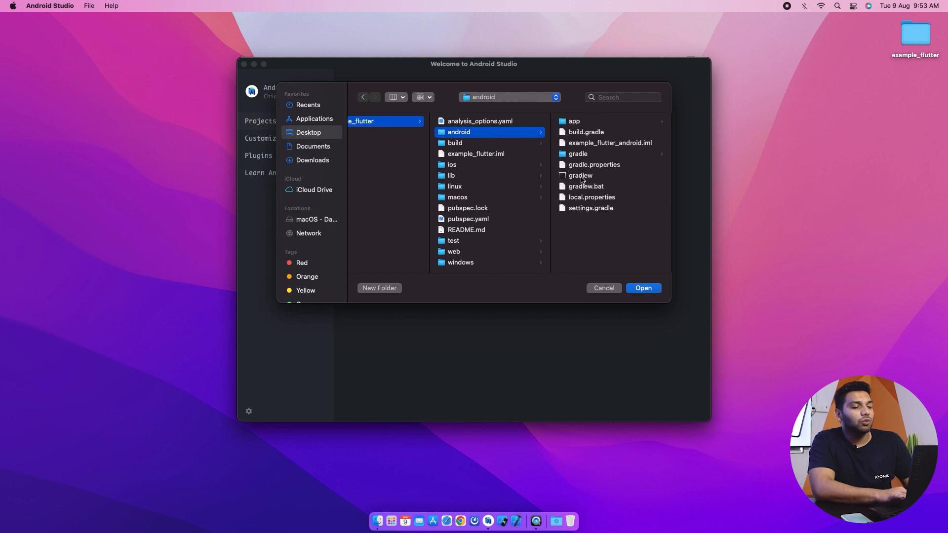
{"action": "left_click", "coordinate": [643, 287]}
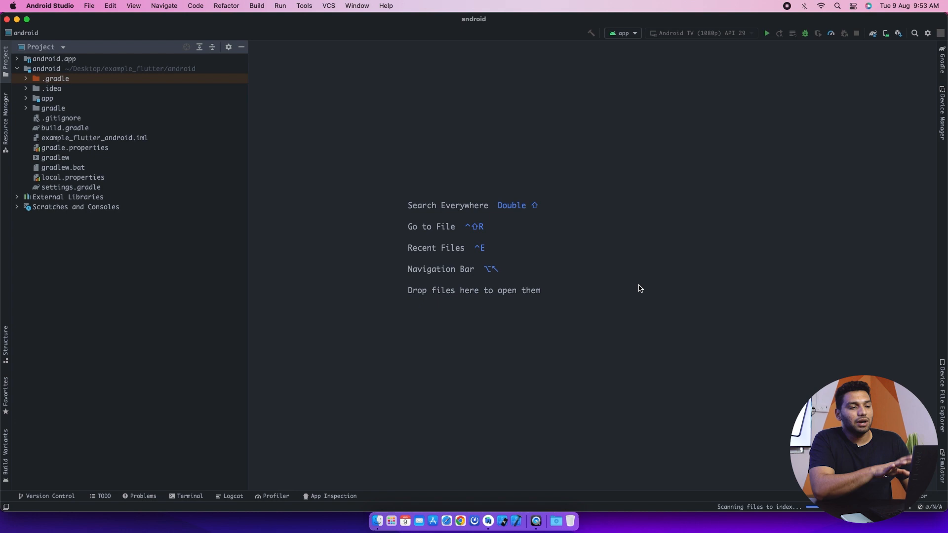
{"action": "mouse_move", "coordinate": [422, 88]}
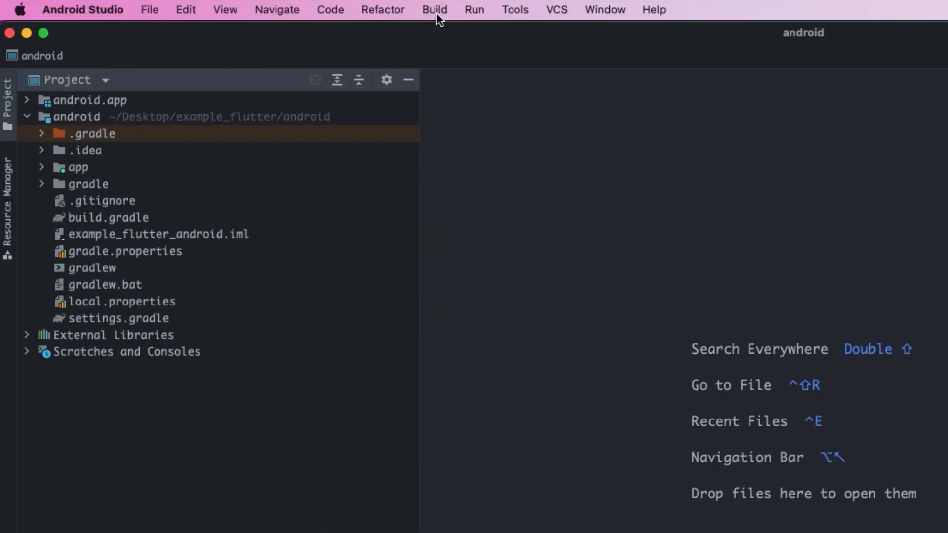
Step: Start Generate Signed Bundle / APK, pick Android App Bundle, and advance to signing
{"action": "left_click", "coordinate": [433, 10]}
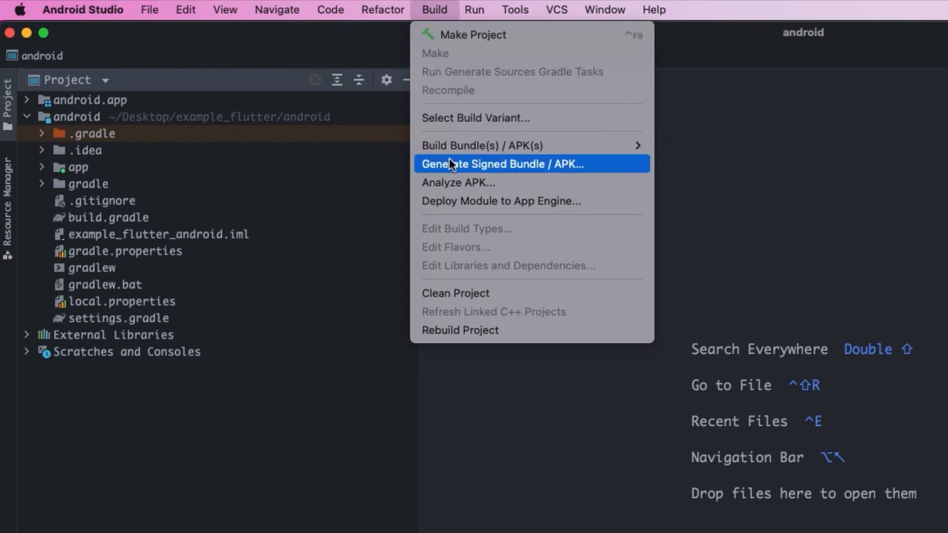
{"action": "left_click", "coordinate": [501, 164]}
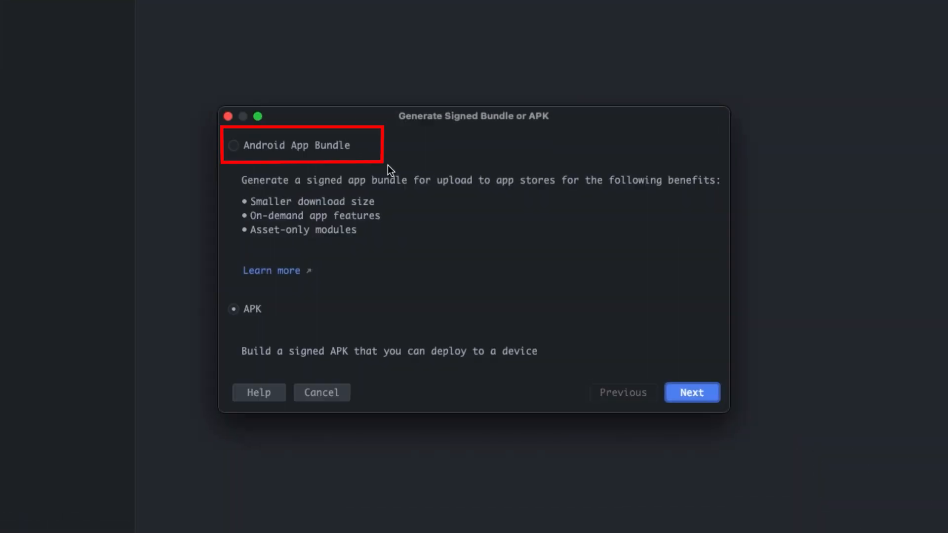
{"action": "left_click", "coordinate": [246, 309]}
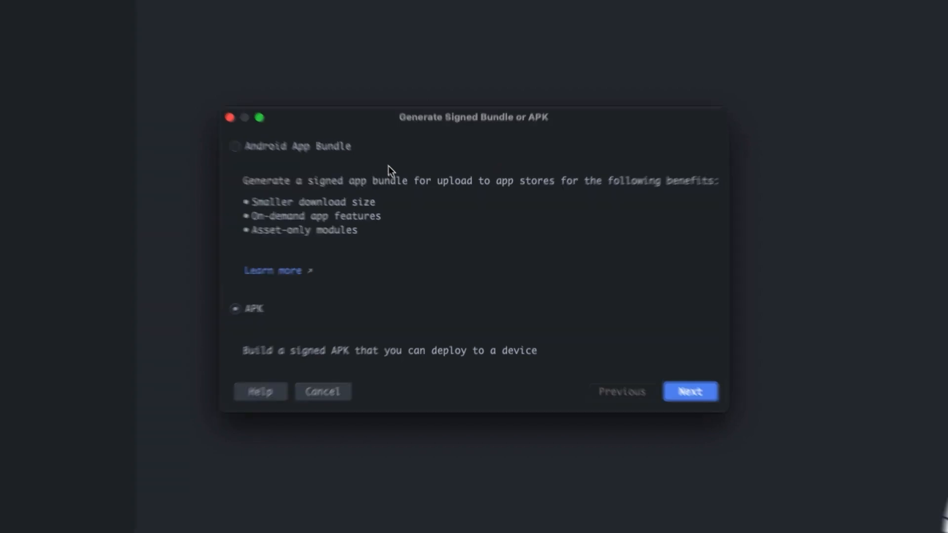
{"action": "left_click", "coordinate": [313, 185]}
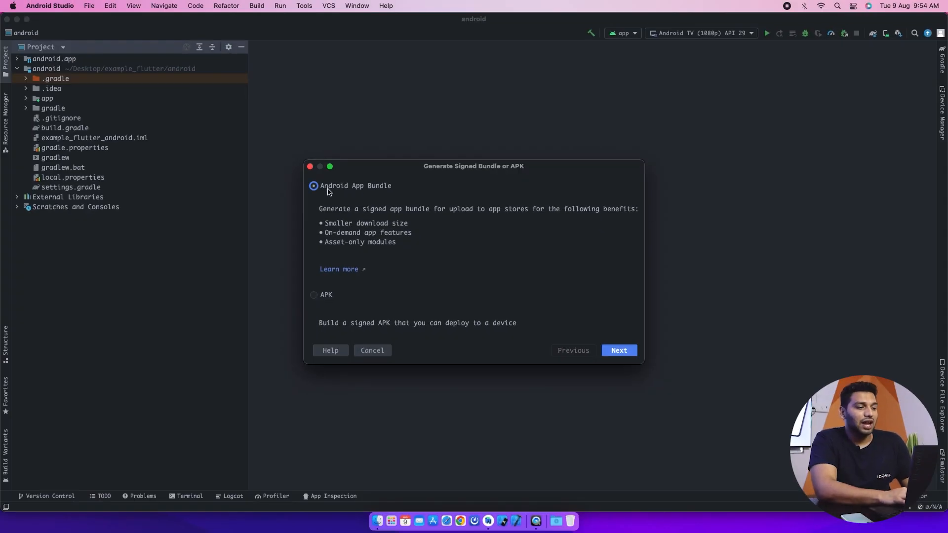
{"action": "mouse_move", "coordinate": [618, 350]}
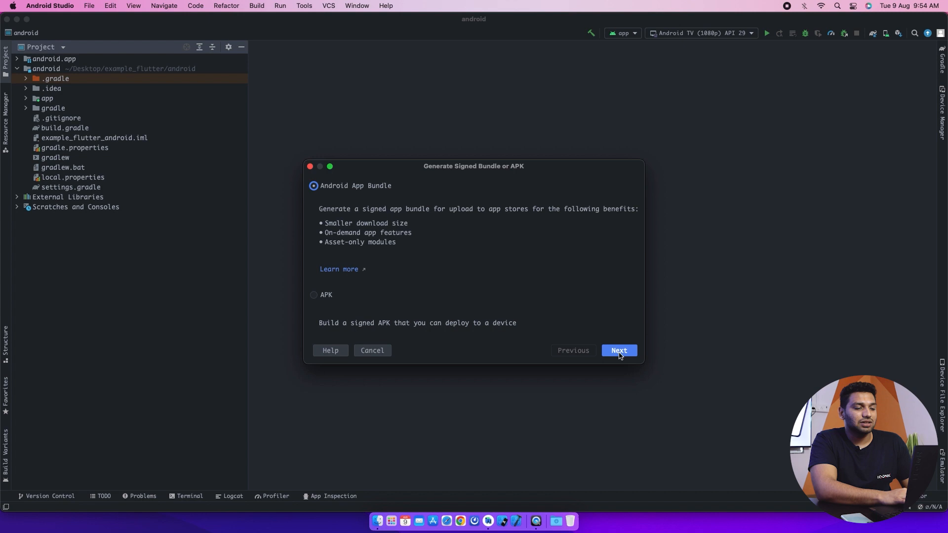
{"action": "left_click", "coordinate": [618, 351]}
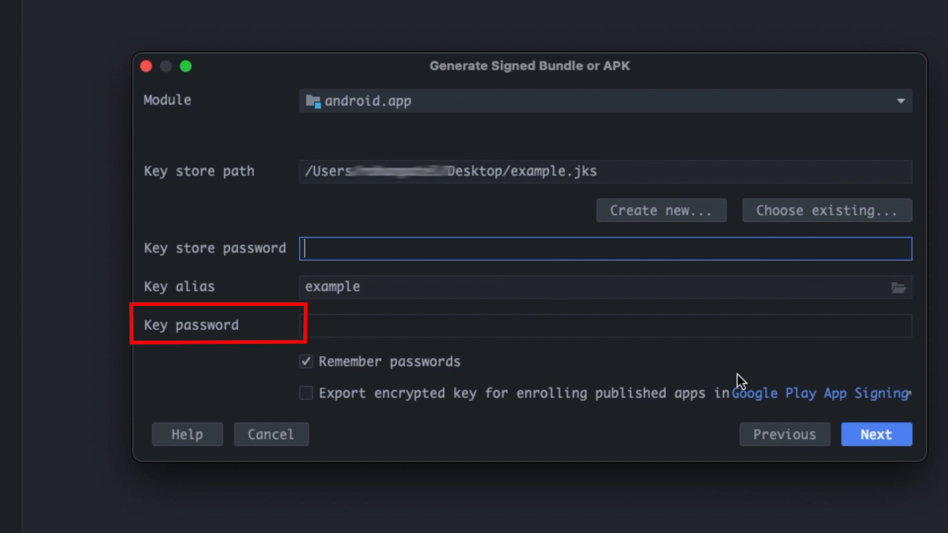
{"action": "mouse_move", "coordinate": [690, 234]}
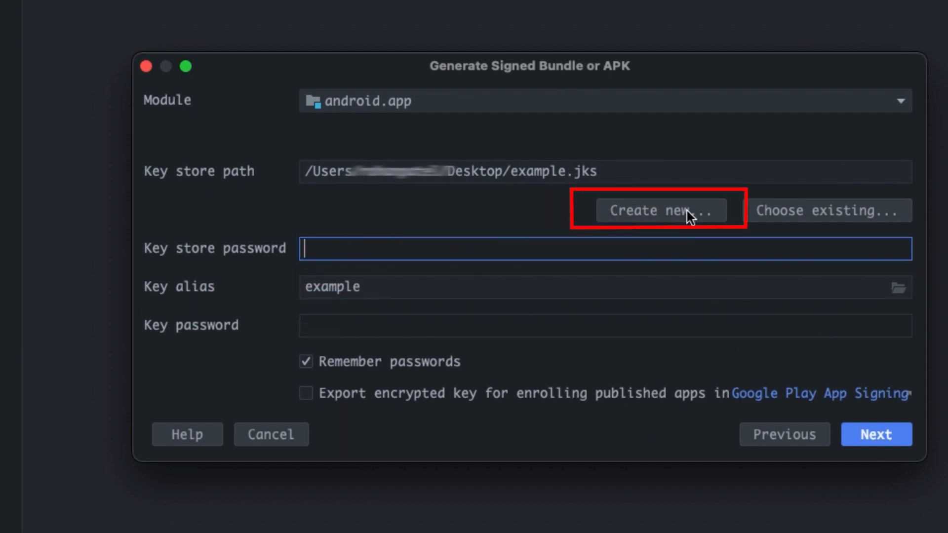
Step: Open the New Key Store dialog from the key store page
{"action": "left_click", "coordinate": [660, 211]}
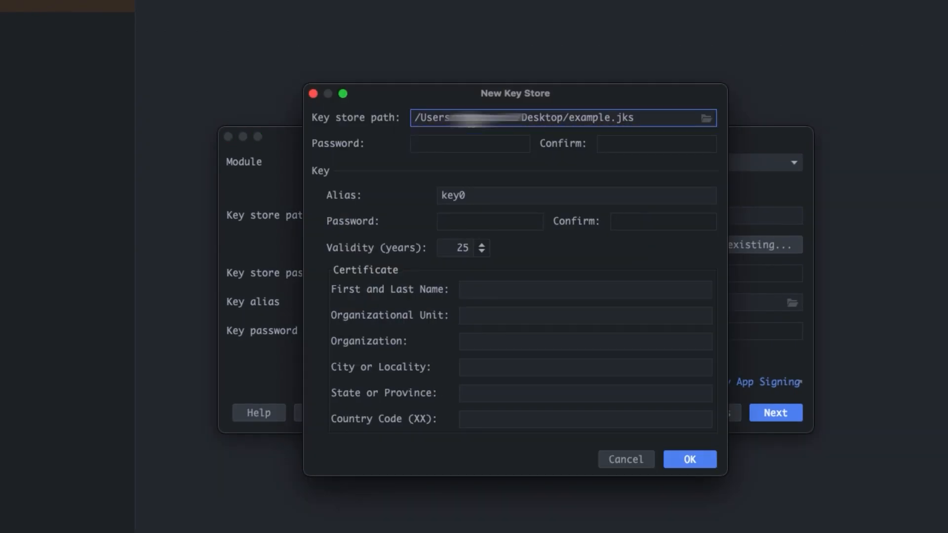
Step: Set the new key store file to example.jks on the Desktop
{"action": "left_click", "coordinate": [703, 118]}
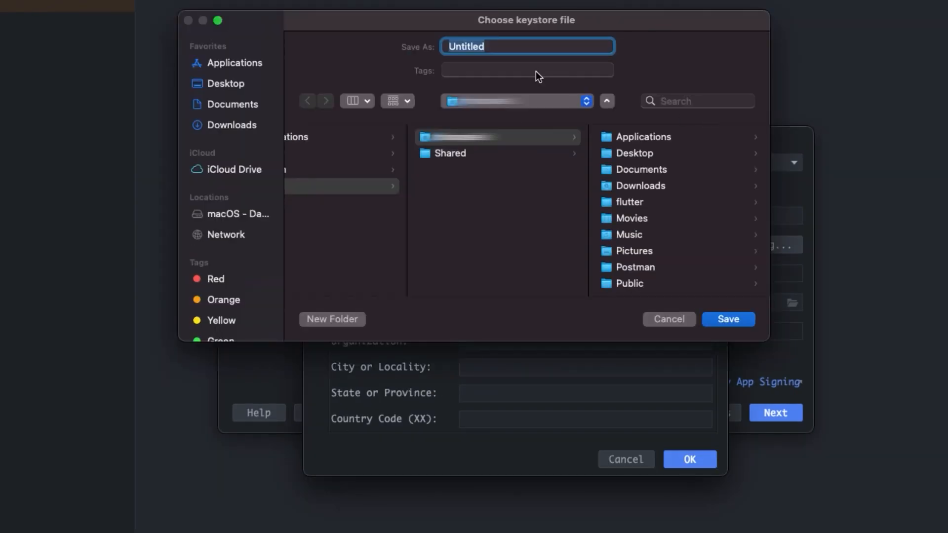
{"action": "left_click", "coordinate": [226, 83]}
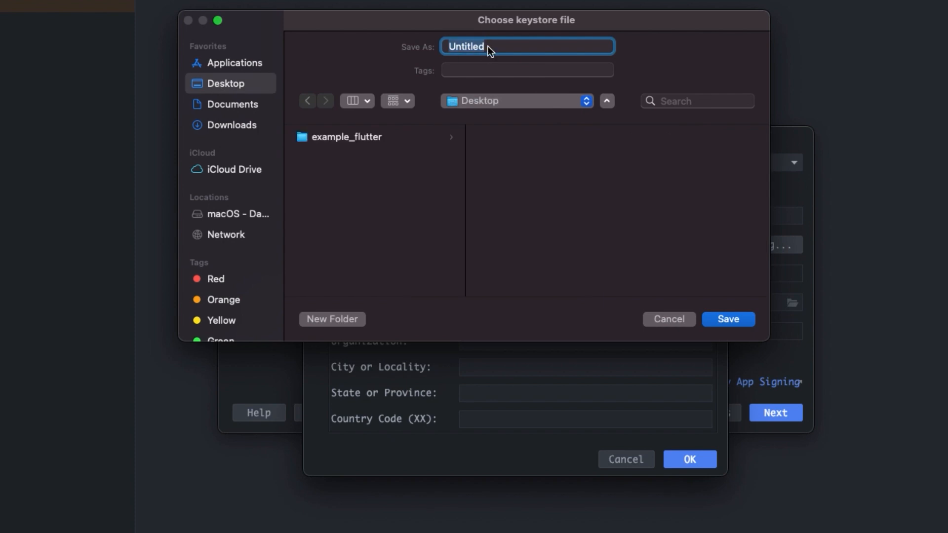
{"action": "type", "text": "example."}
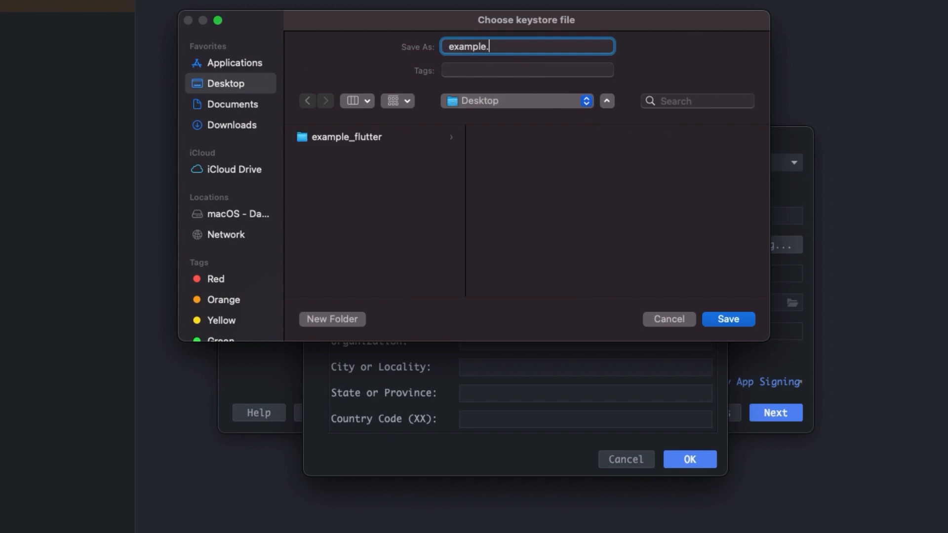
{"action": "left_click", "coordinate": [727, 320]}
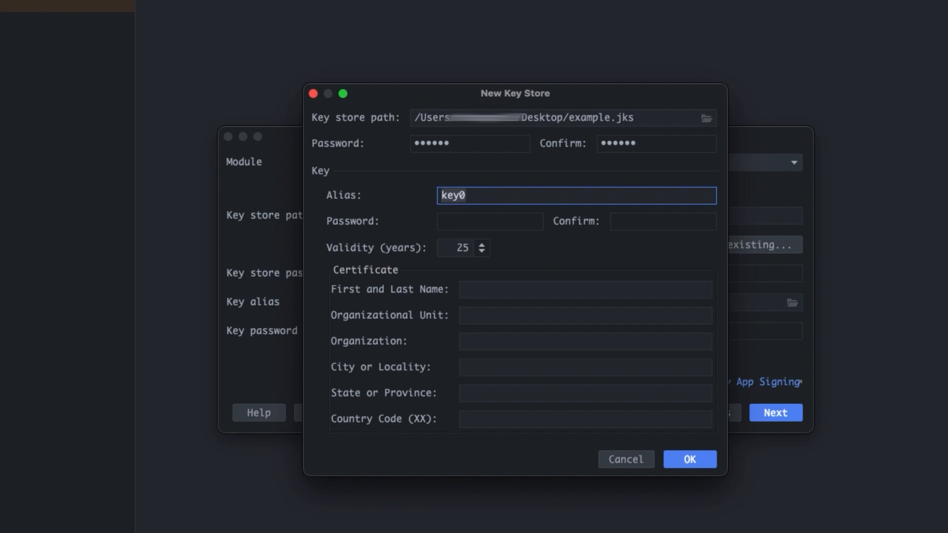
Step: Confirm the key password, enter 'example' as First and Last Name, and create the key store
{"action": "type", "text": "example"}
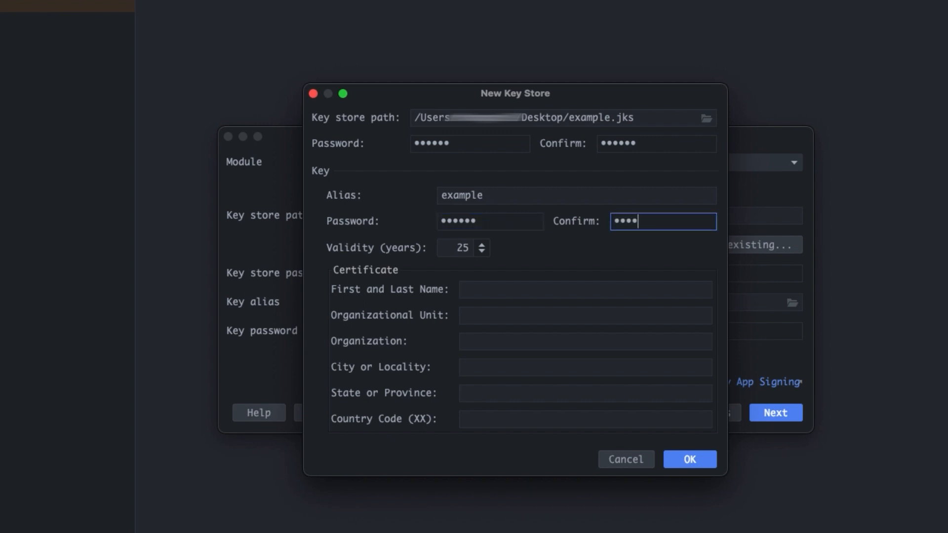
{"action": "type", "text": "••"}
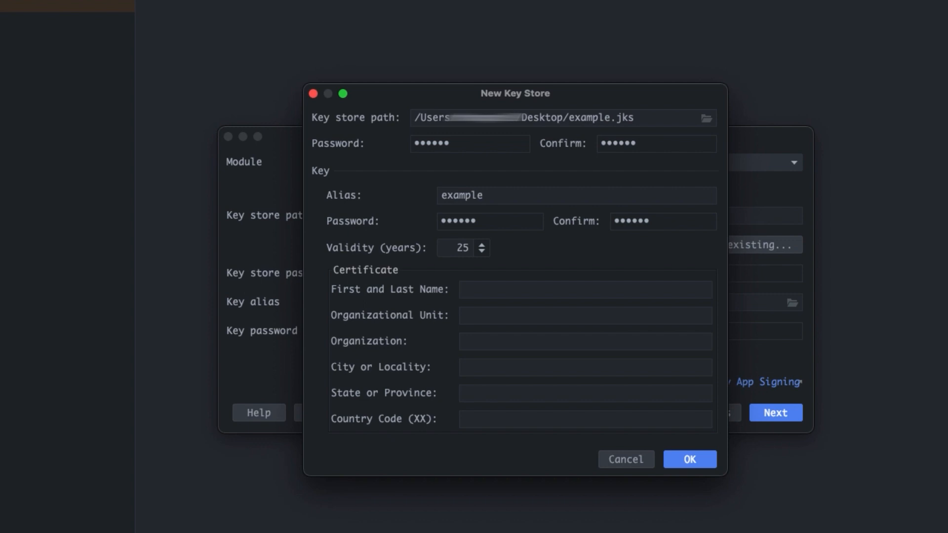
{"action": "left_click", "coordinate": [584, 288]}
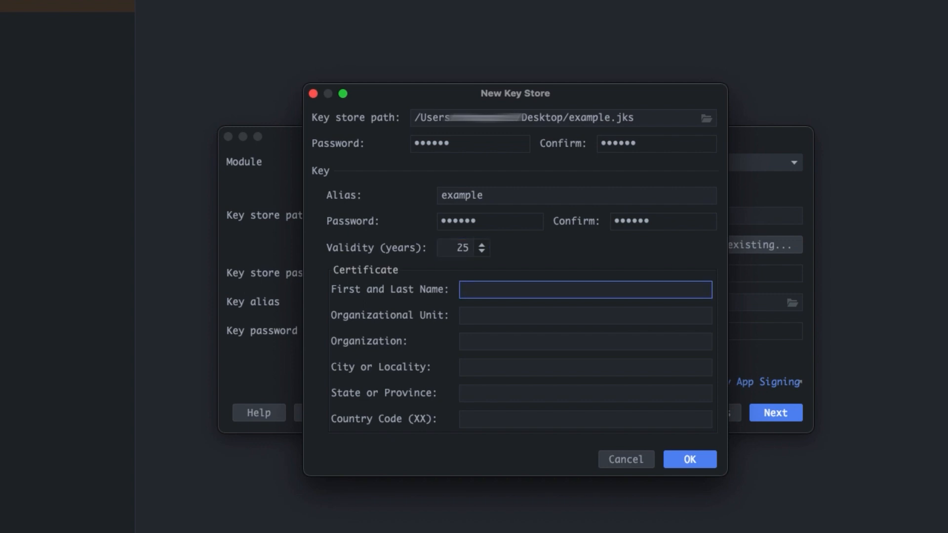
{"action": "type", "text": "exam"}
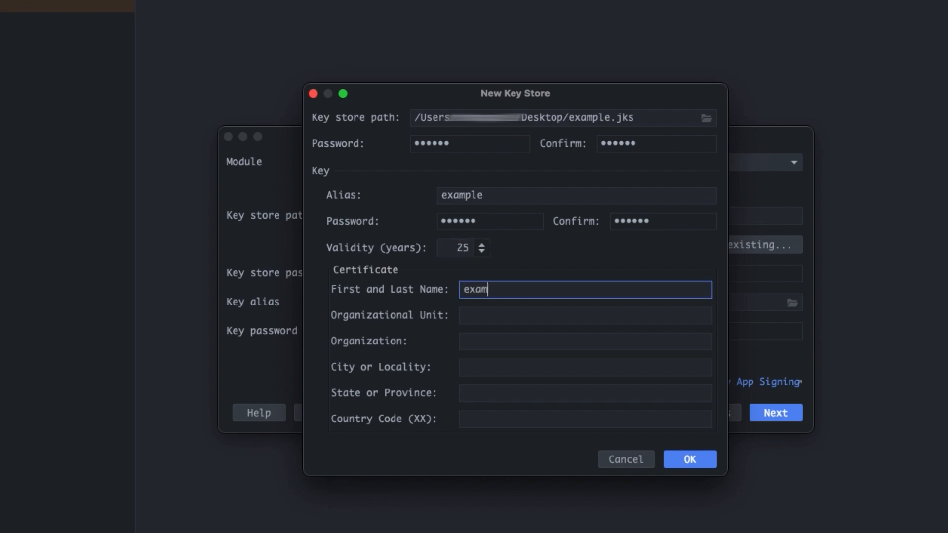
{"action": "type", "text": "ple"}
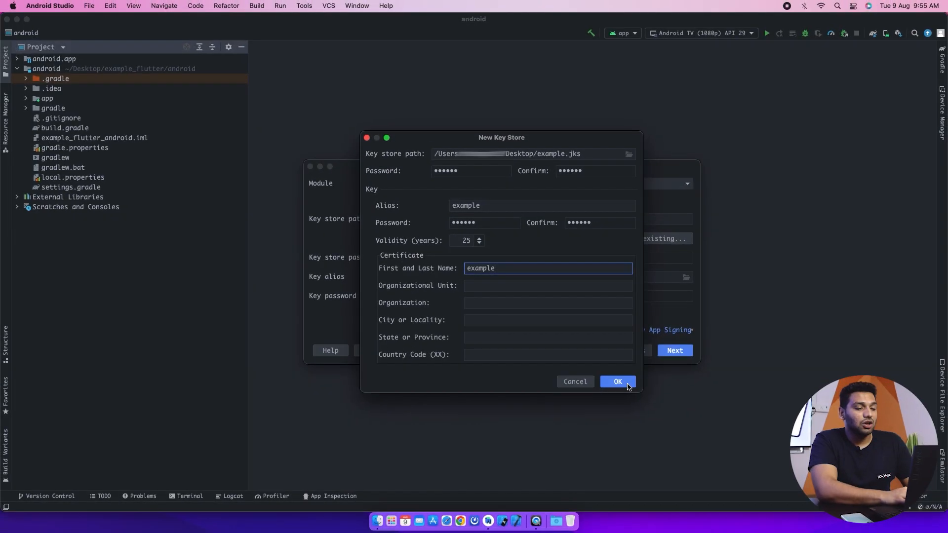
{"action": "left_click", "coordinate": [616, 382]}
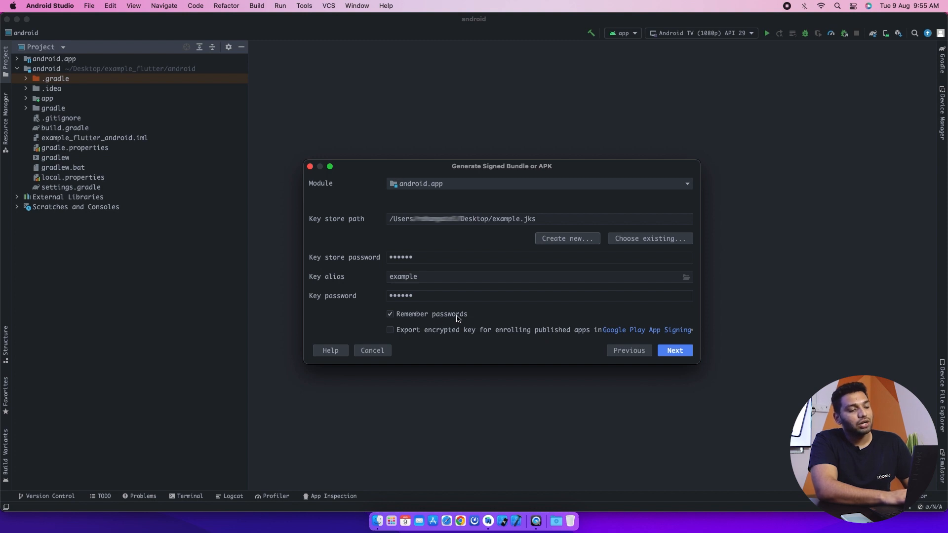
Step: Tick Remember passwords and advance to the build variant step
{"action": "left_click", "coordinate": [390, 314]}
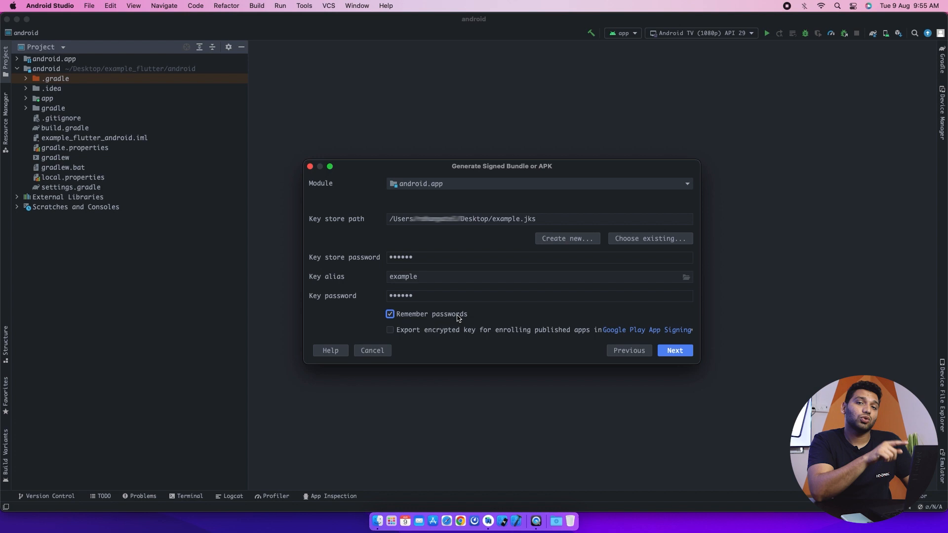
{"action": "mouse_move", "coordinate": [647, 352]}
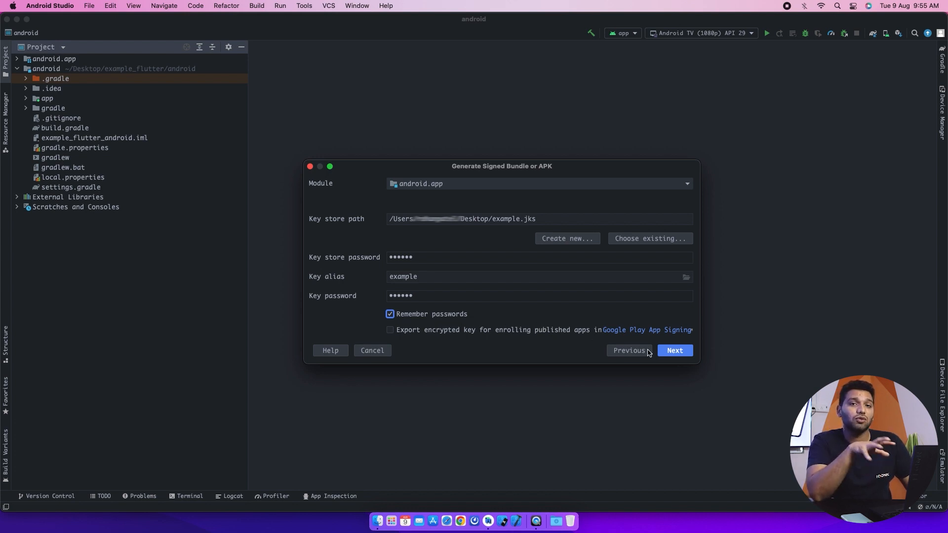
{"action": "mouse_move", "coordinate": [675, 353]}
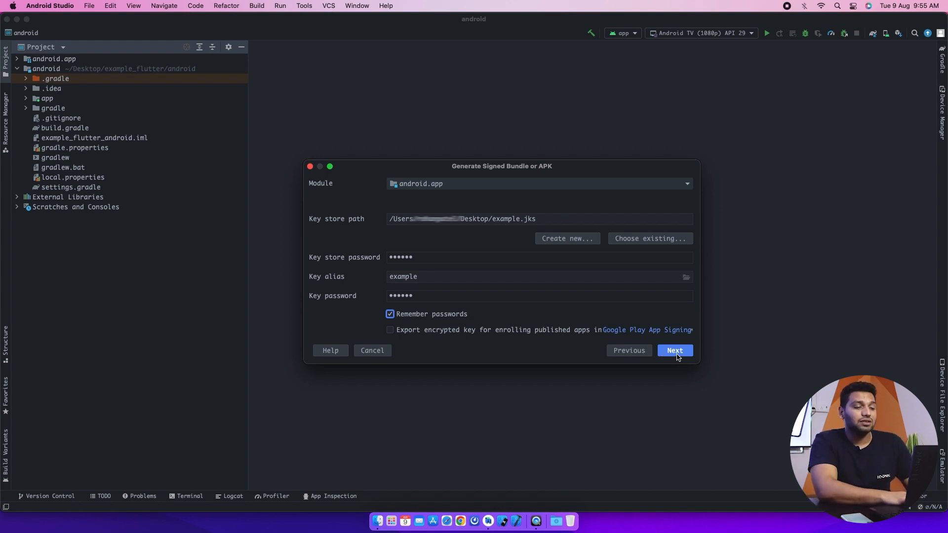
{"action": "left_click", "coordinate": [675, 351]}
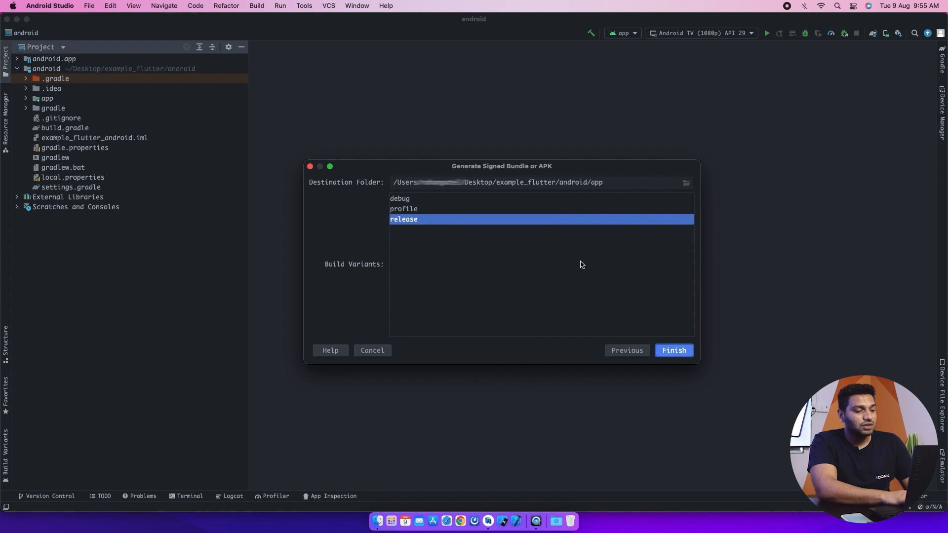
{"action": "mouse_move", "coordinate": [514, 225]}
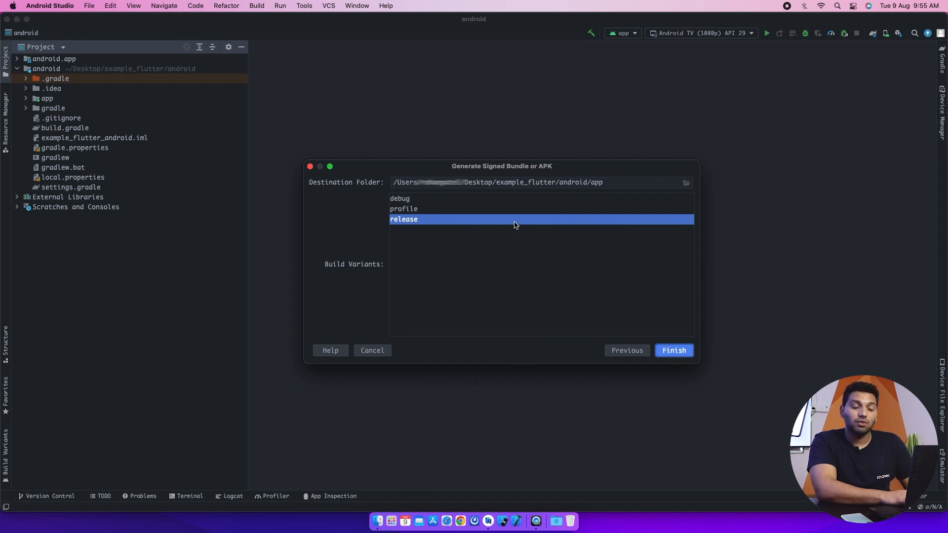
{"action": "mouse_move", "coordinate": [663, 339]}
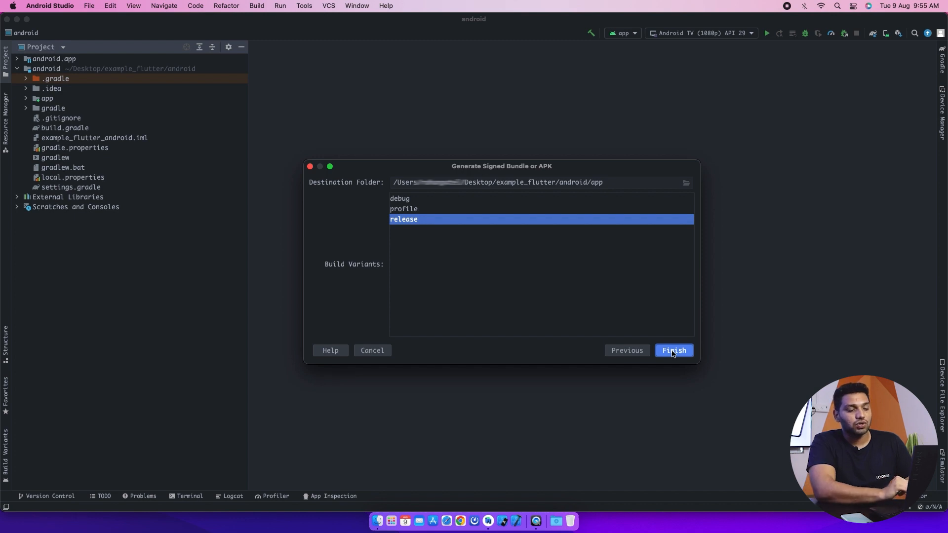
Step: Finish the wizard to build the signed release bundle
{"action": "left_click", "coordinate": [674, 351]}
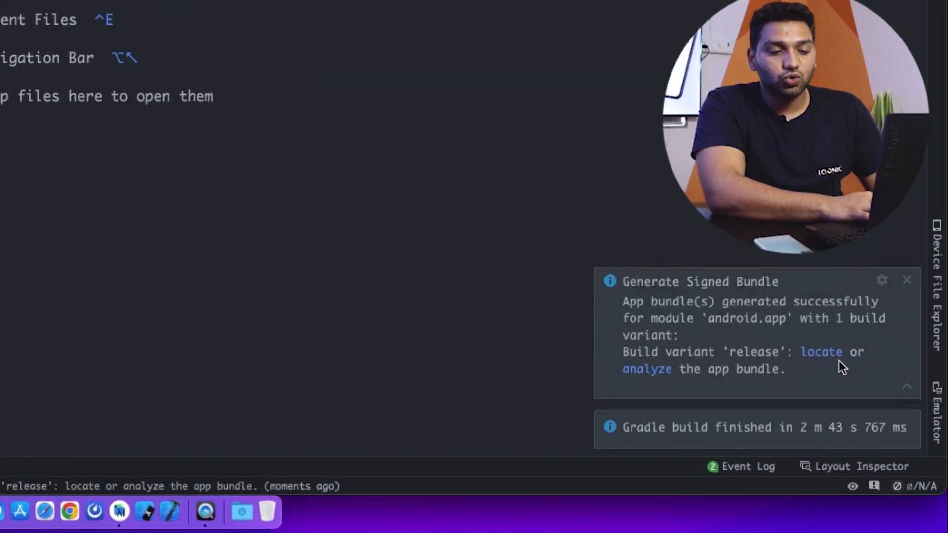
Step: Reveal app-release.aab in Finder and switch the folder to column view
{"action": "left_click", "coordinate": [821, 352]}
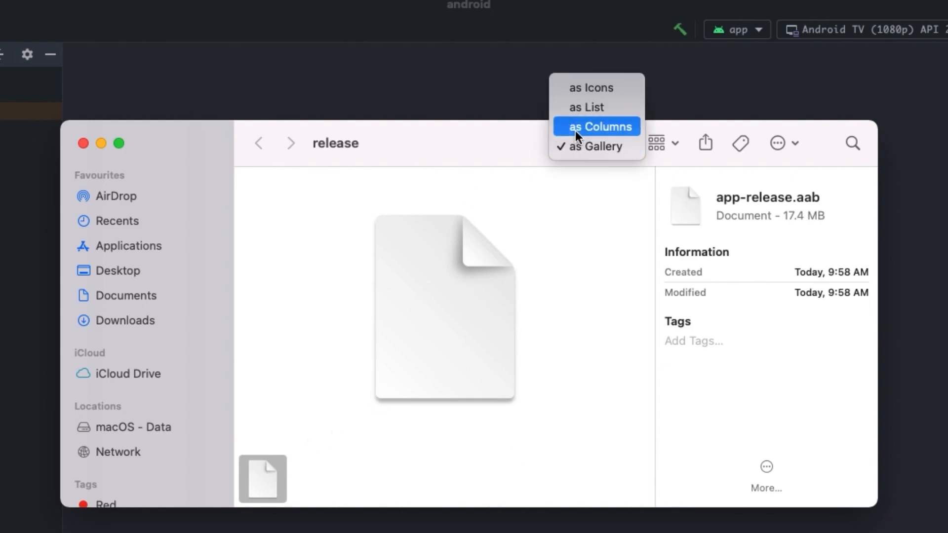
{"action": "left_click", "coordinate": [597, 127]}
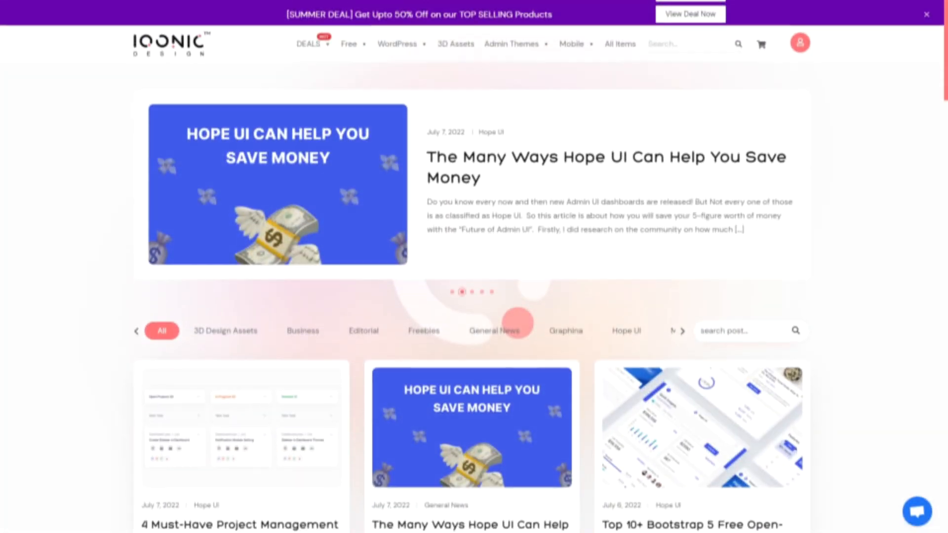
Step: Scroll down the Iqonic Design blog's article listings
{"action": "scroll", "scroll_direction": "down", "scroll_amount": 3}
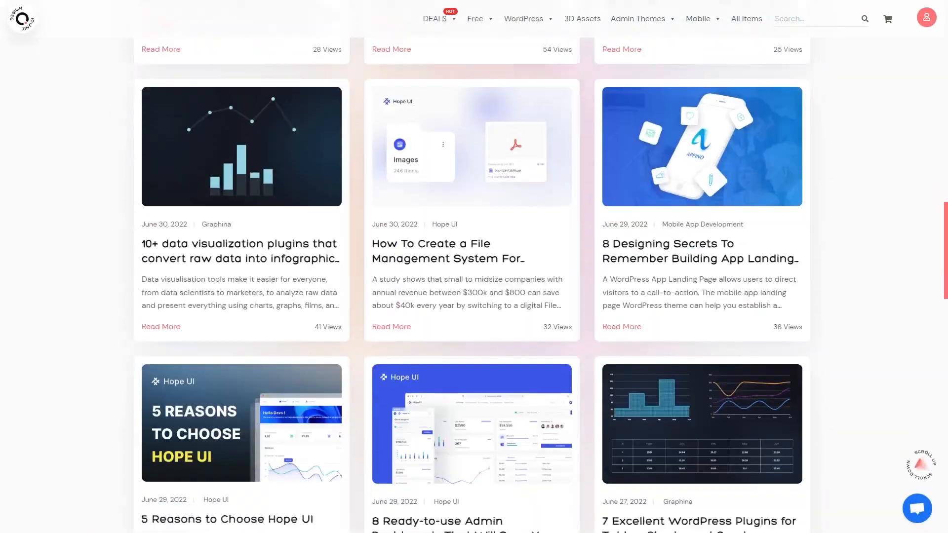